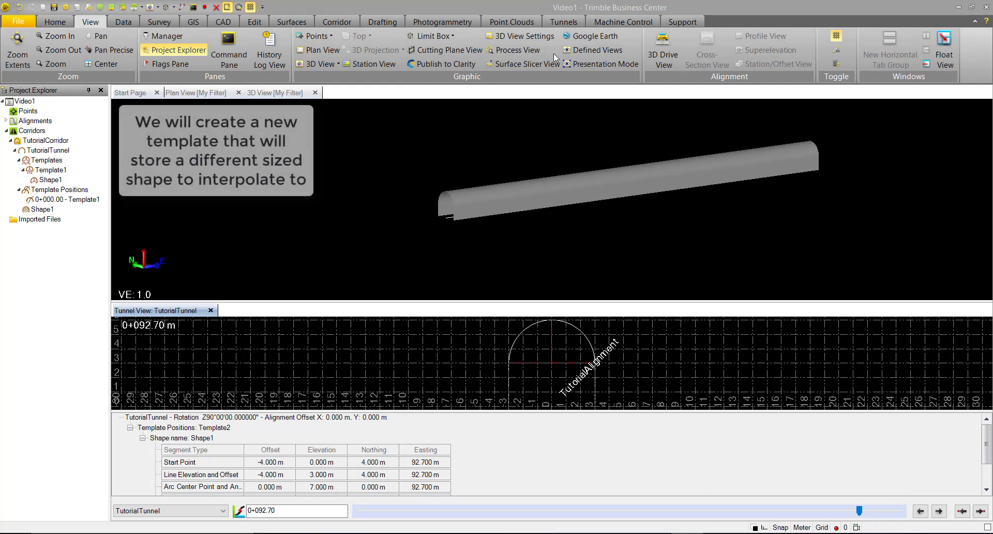
# - Start a new tunnel template named Template2 for TutorialTunnel from the Tunnels tools
pyautogui.click(563, 20)
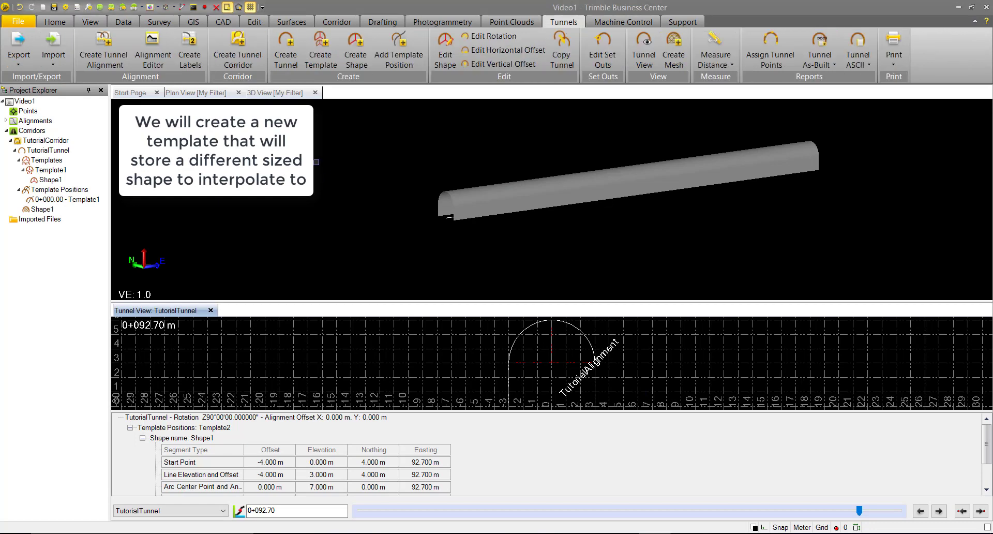
pyautogui.click(319, 48)
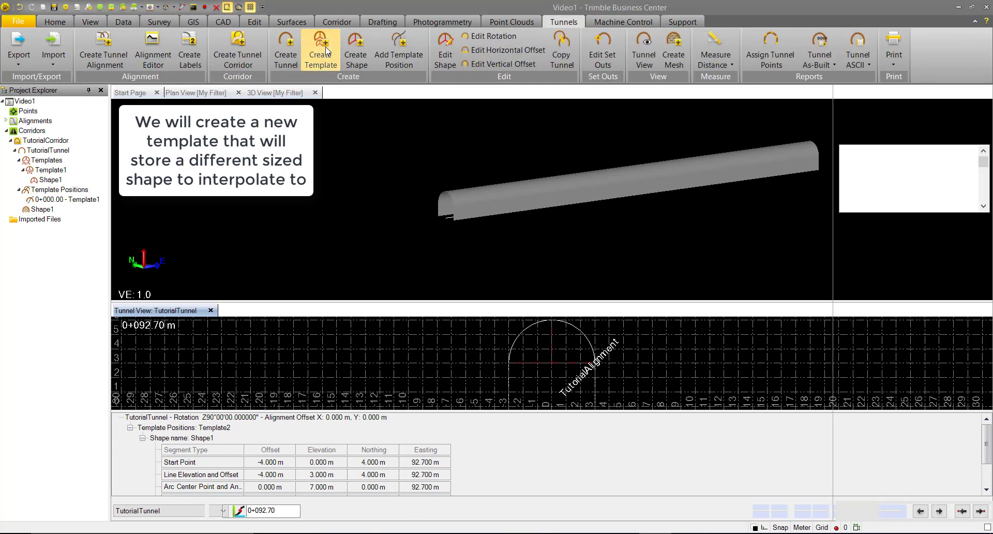
pyautogui.click(321, 48)
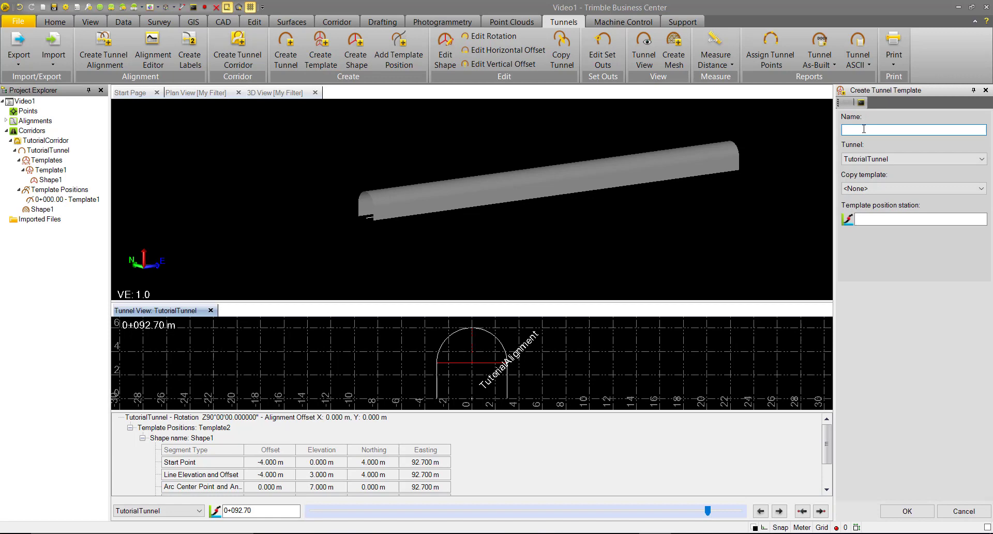
pyautogui.write('Team')
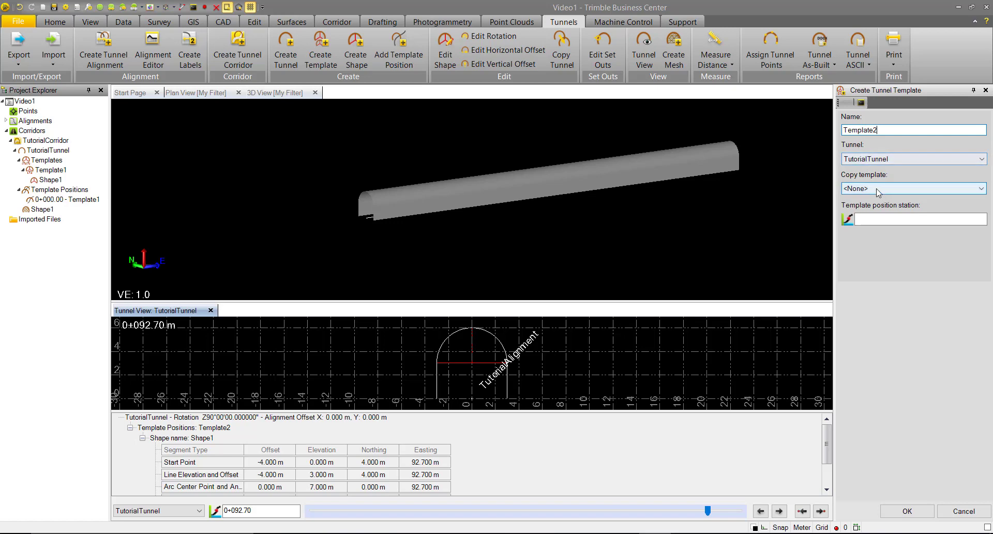
# - Enter station 20 as the template's position
pyautogui.click(919, 219)
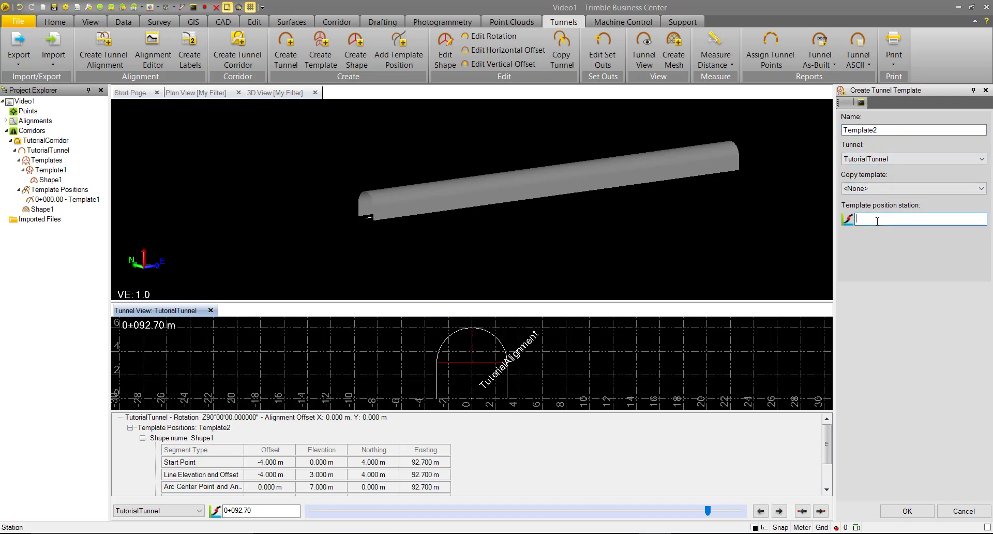
pyautogui.write('20')
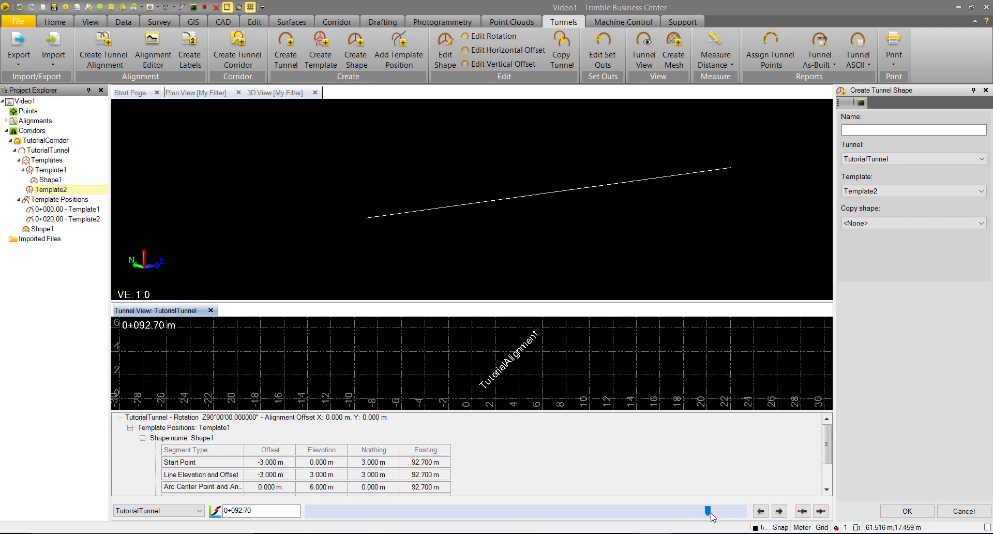
# - Slide the tunnel cross-section back near station 0+000 and begin a new shape for Template2
pyautogui.moveTo(710, 511); pyautogui.dragTo(359, 511)
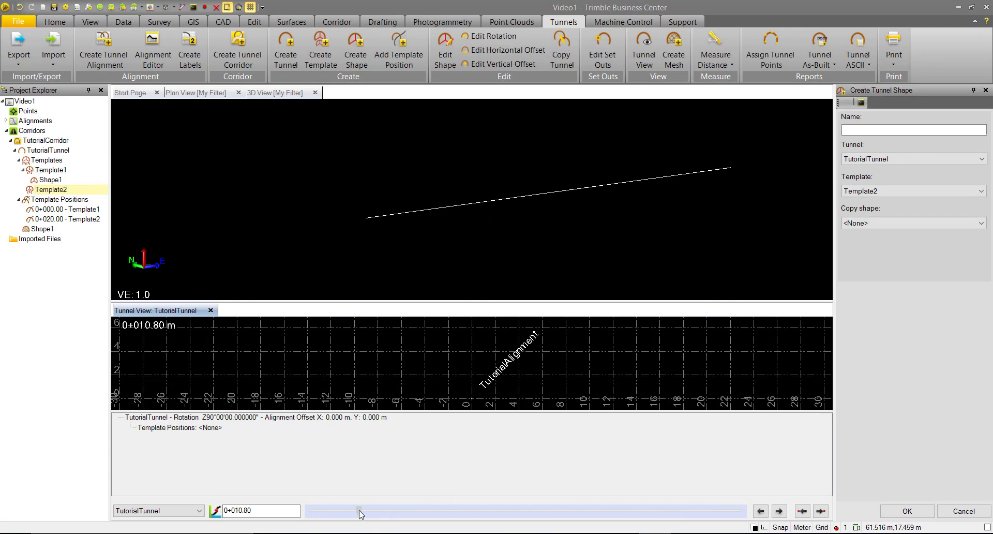
pyautogui.click(359, 511)
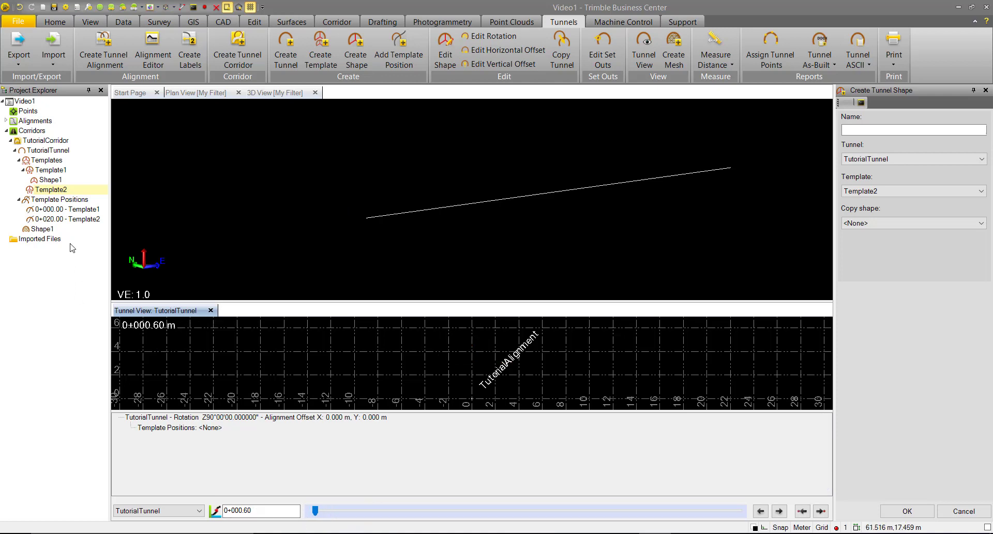
pyautogui.click(914, 130)
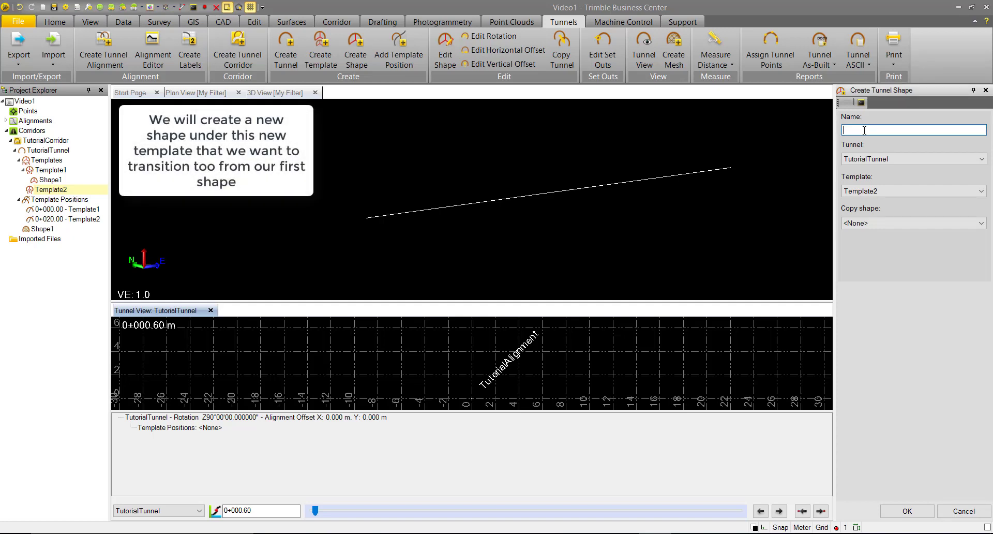
# - Create Shape2 as a copy of Template1: Shape1 with a 1 m concentric offset
pyautogui.write('Shape2')
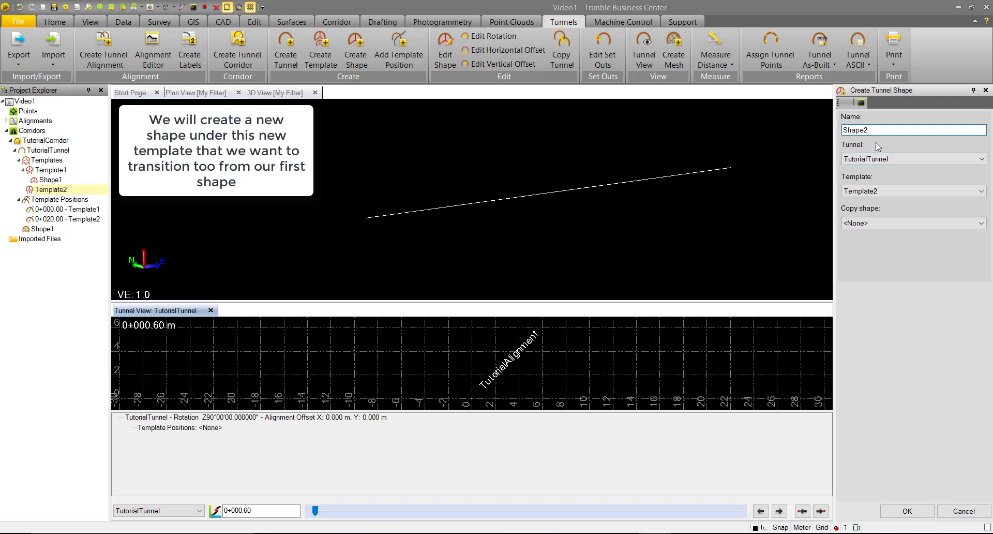
pyautogui.click(910, 191)
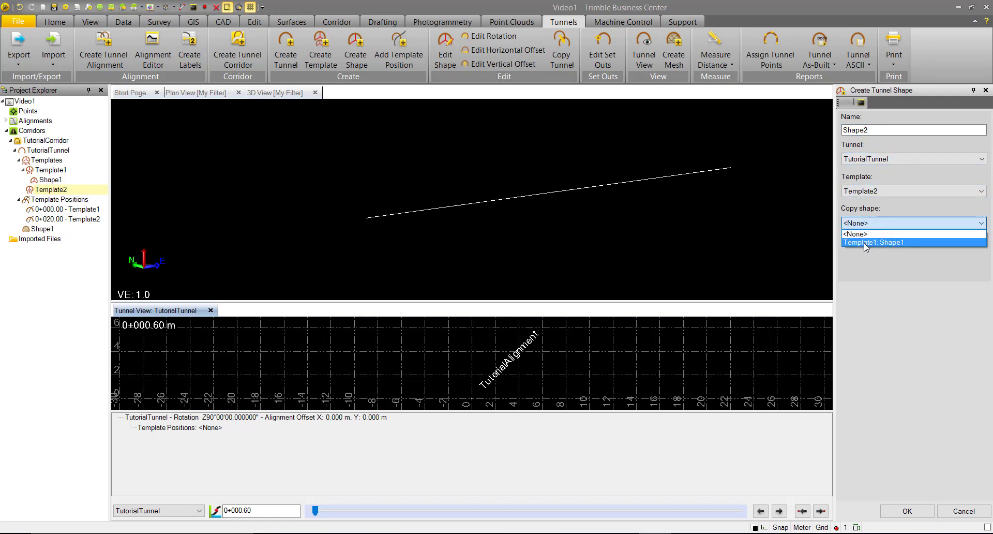
pyautogui.click(873, 242)
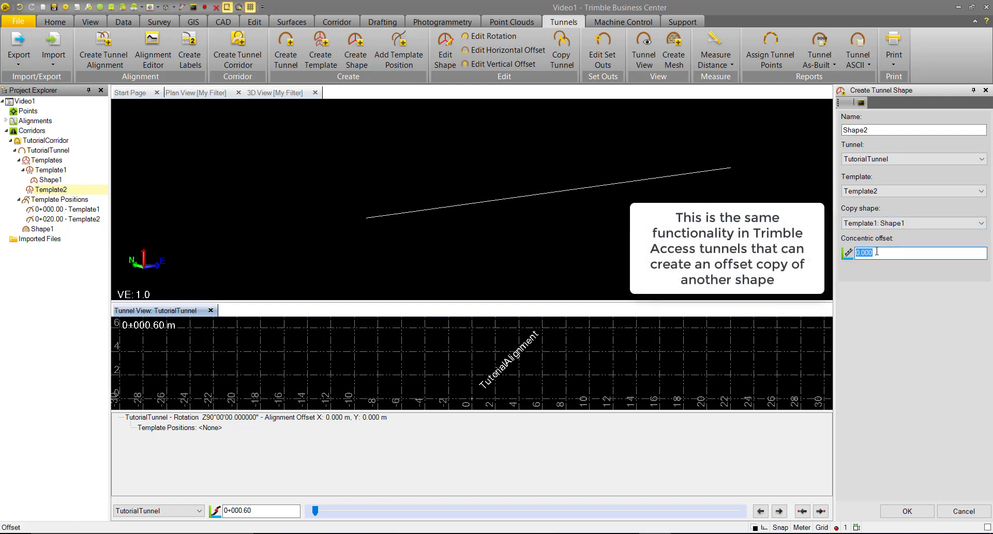
pyautogui.write('1')
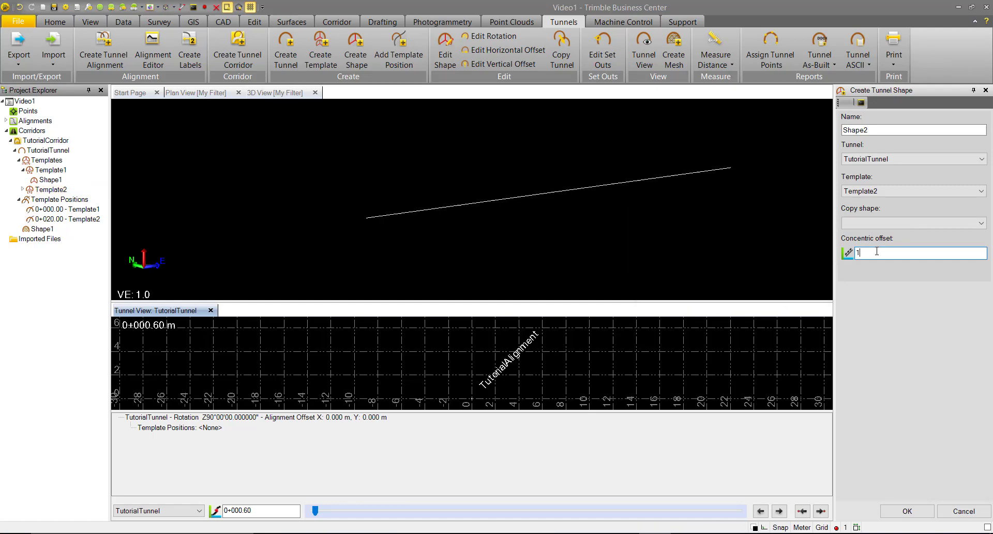
pyautogui.click(905, 512)
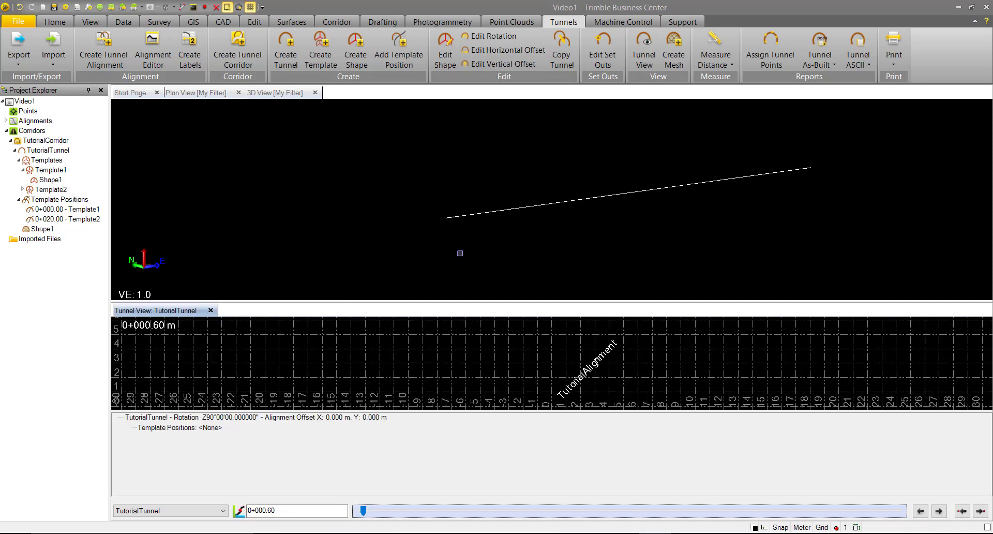
# - View the cross-section at station 0+020.00 and expand Template2 to show Shape2 beneath it
pyautogui.moveTo(364, 511); pyautogui.dragTo(353, 511)
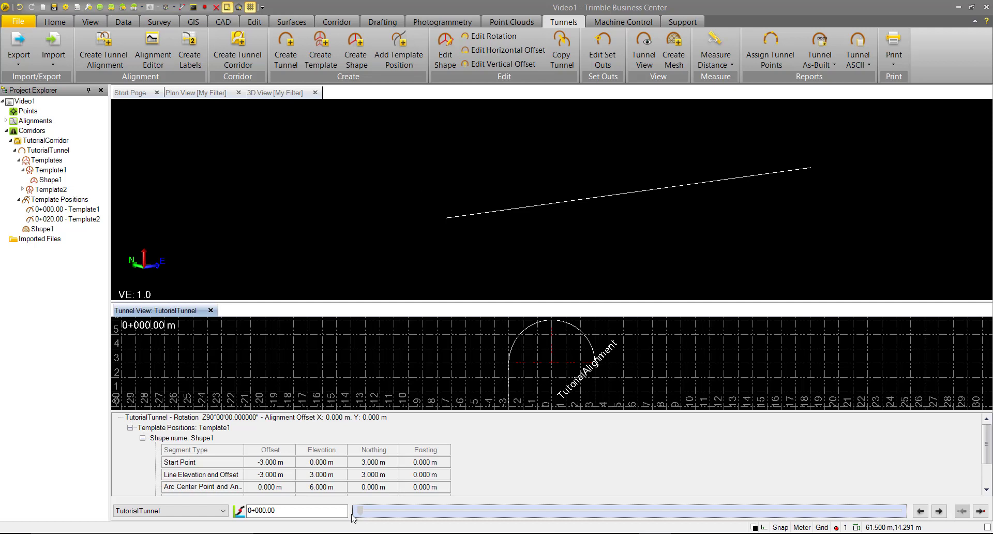
pyautogui.click(295, 510)
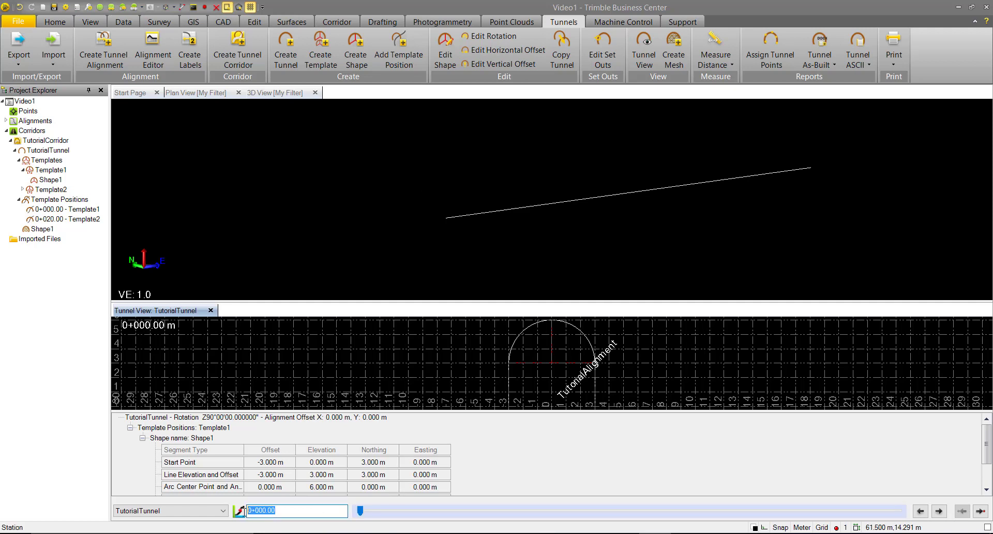
pyautogui.click(941, 511)
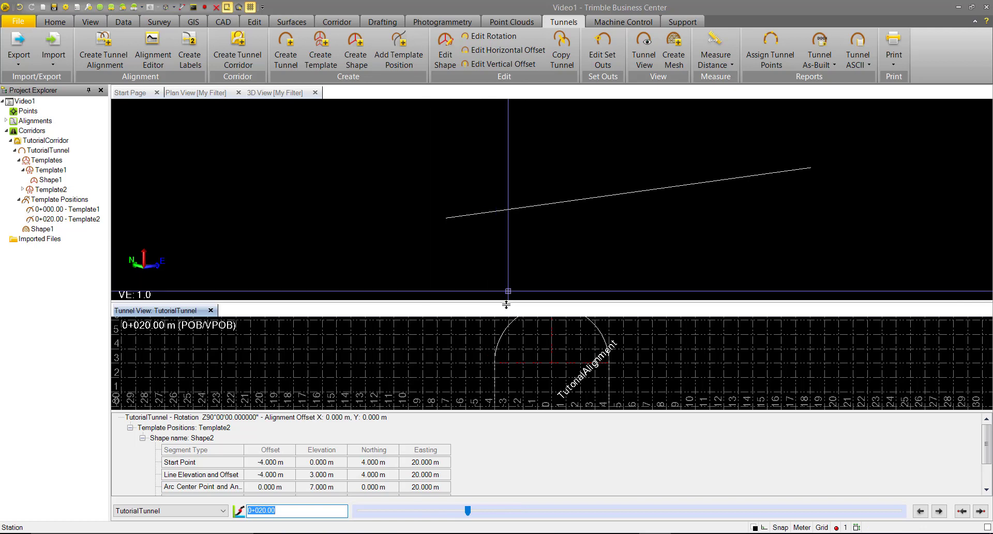
pyautogui.click(21, 189)
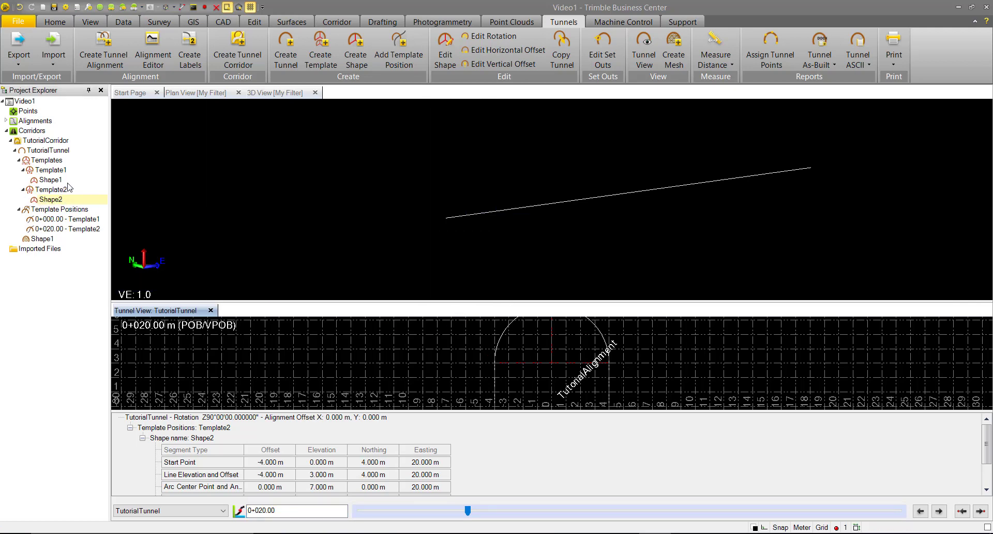
# - Rename Shape2 to Shape1 through its Project Explorer properties
pyautogui.rightClick(49, 199)
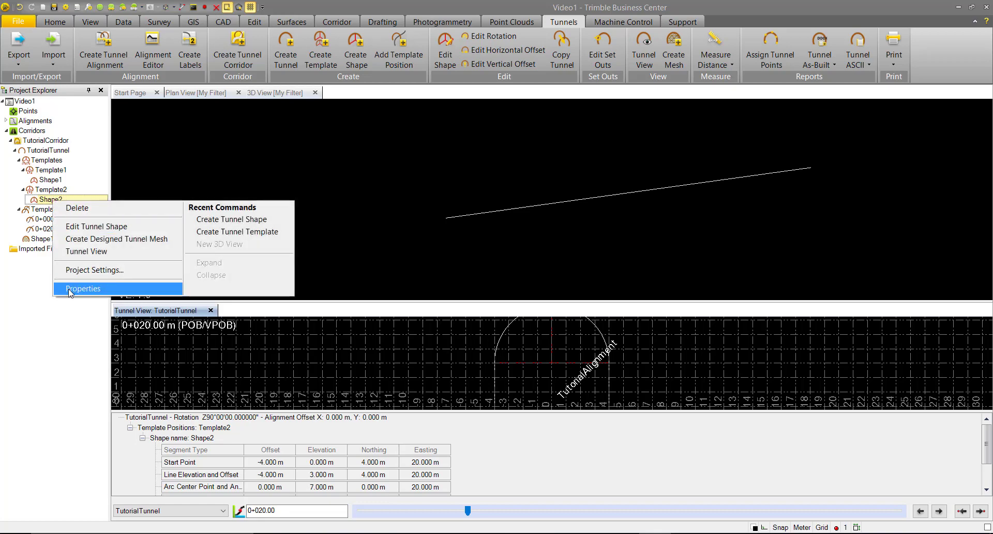
pyautogui.click(82, 289)
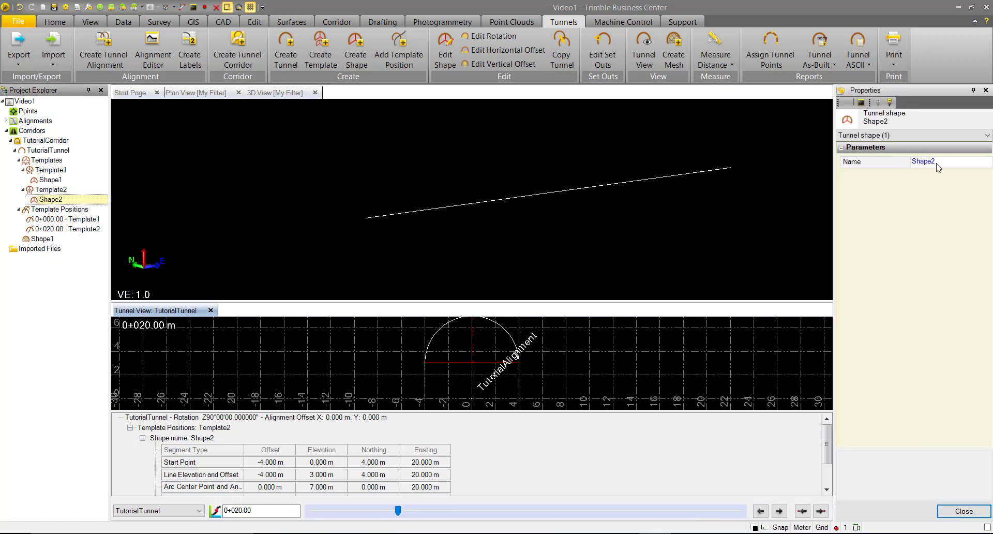
pyautogui.write('Shape1')
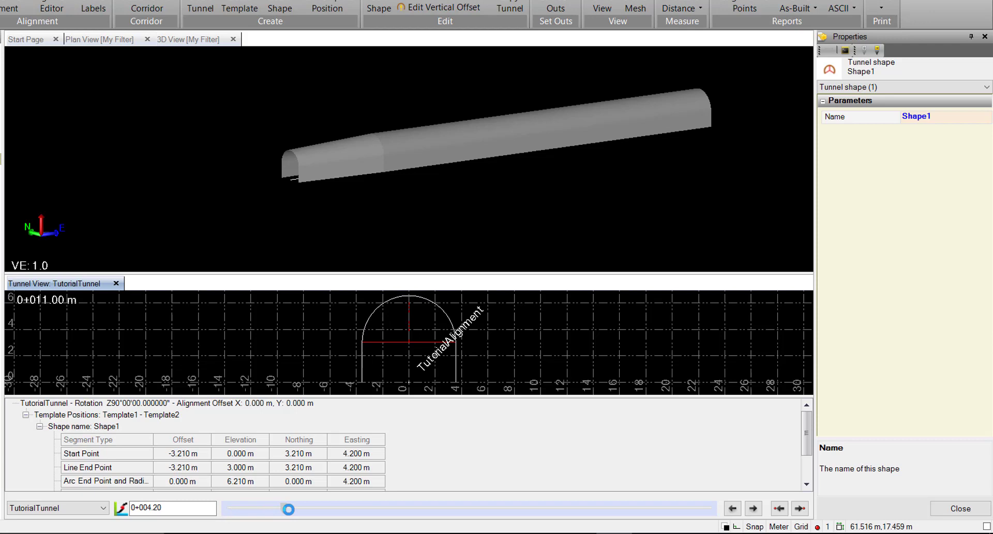
pyautogui.moveTo(289, 509); pyautogui.dragTo(328, 509)
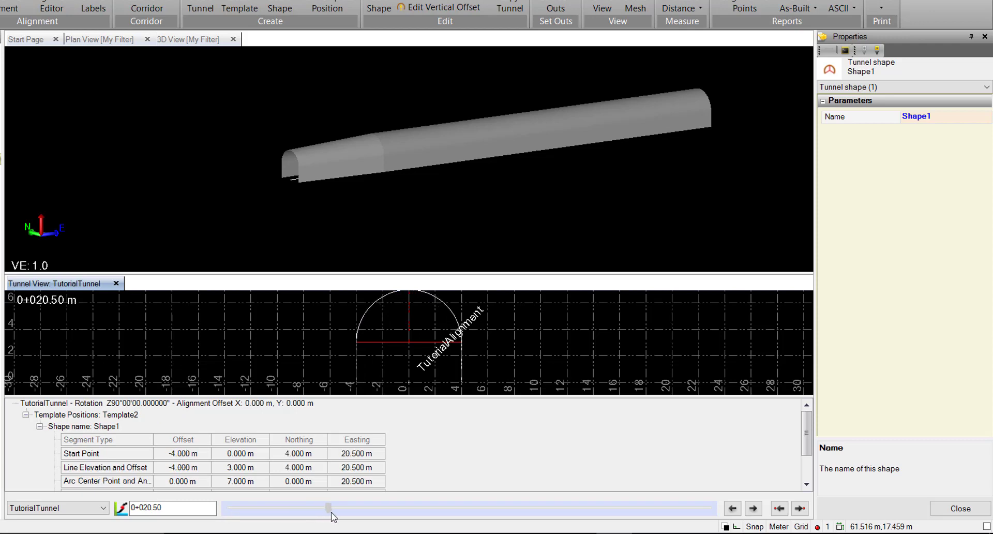
pyautogui.moveTo(328, 507); pyautogui.dragTo(379, 507)
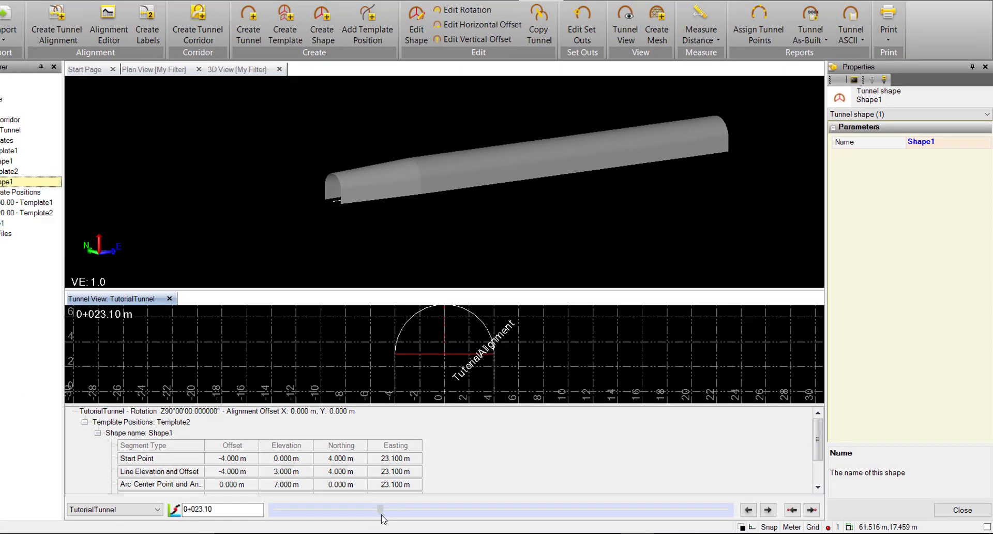